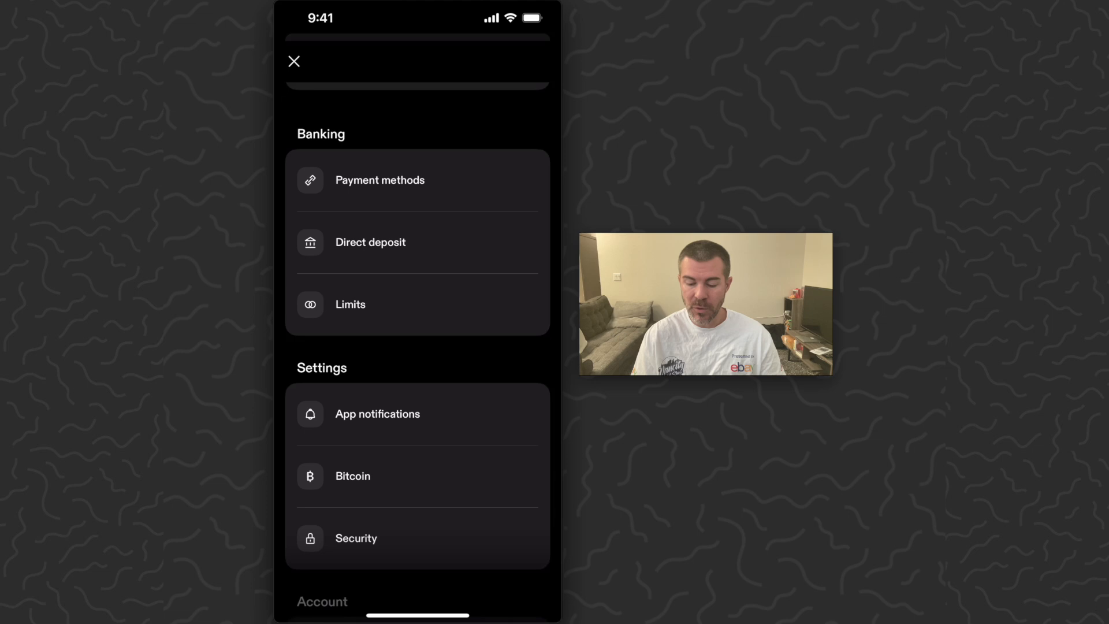
Scroll the account menu to Settings and go to the Bitcoin settings.
{"action": "scroll", "scroll_direction": "down", "scroll_amount": 3}
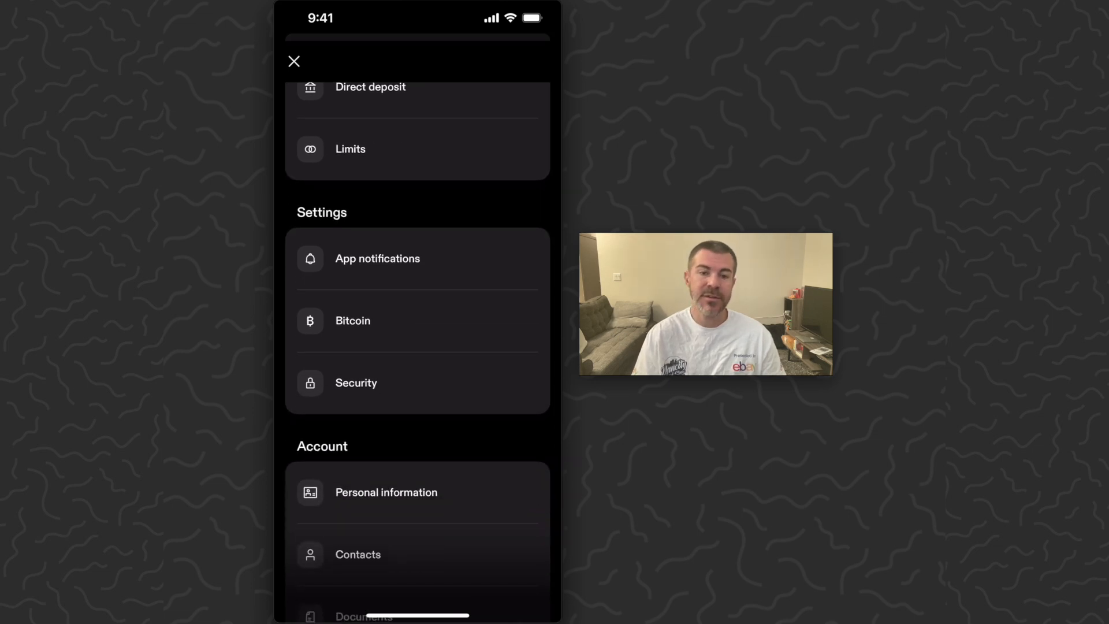
{"action": "left_click", "coordinate": [352, 320]}
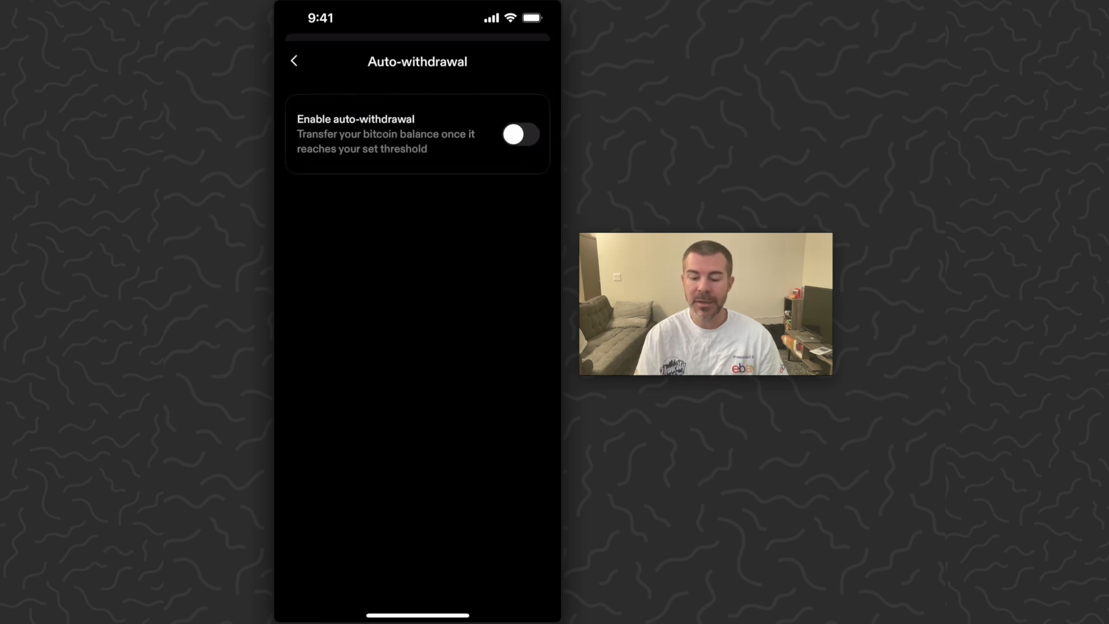
Enable auto-withdrawal and enter a ₿0.01 balance threshold.
{"action": "left_click", "coordinate": [521, 135]}
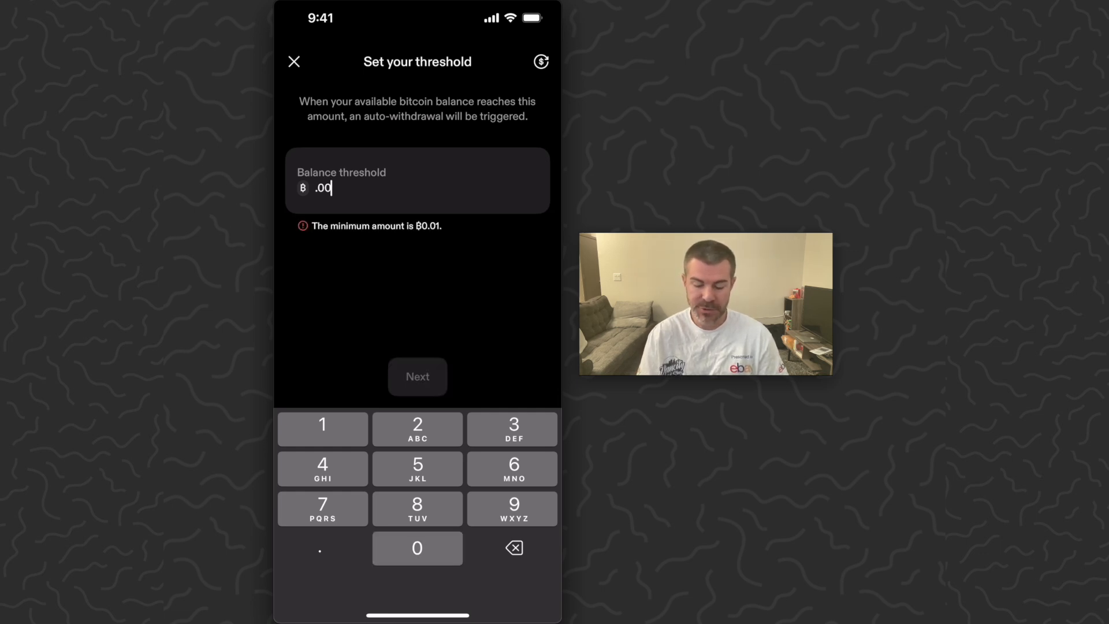
{"action": "left_click", "coordinate": [540, 62]}
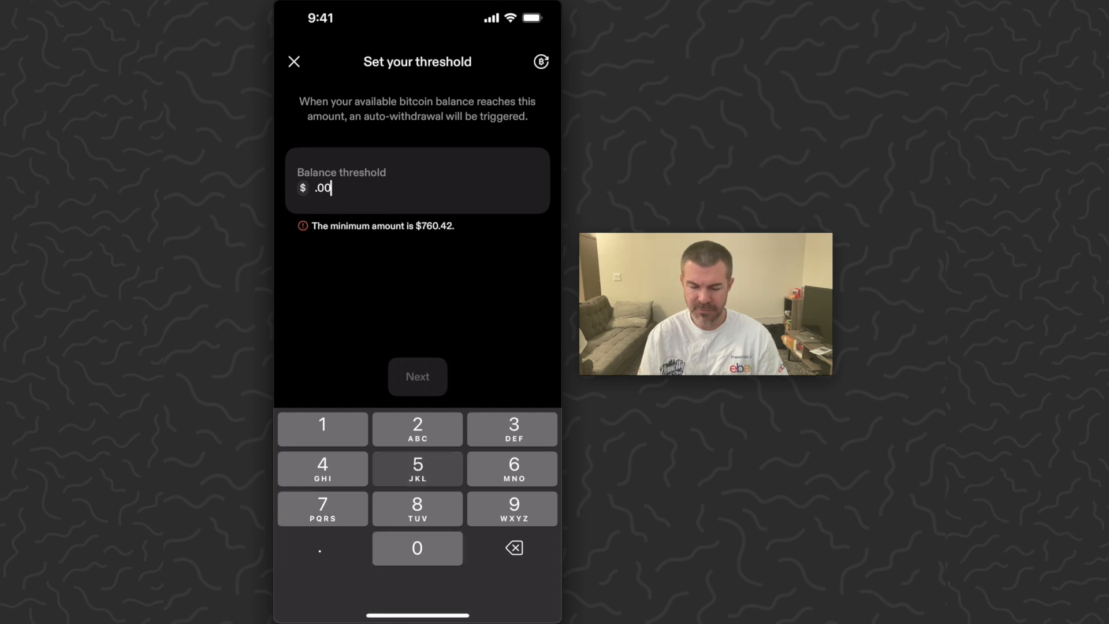
{"action": "left_click", "coordinate": [417, 468]}
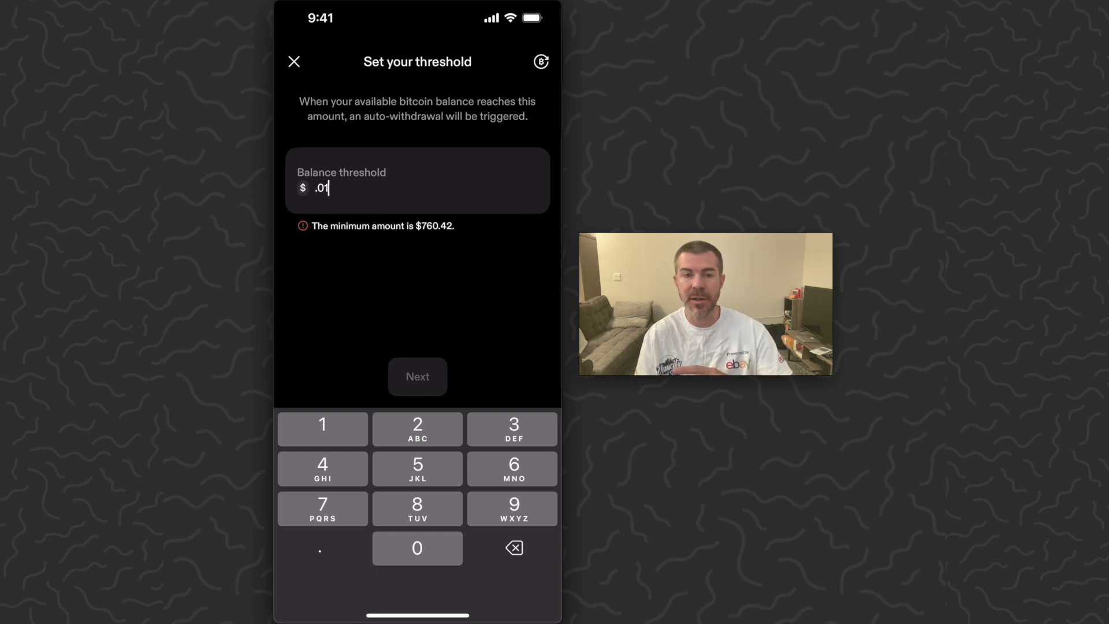
{"action": "left_click", "coordinate": [541, 62]}
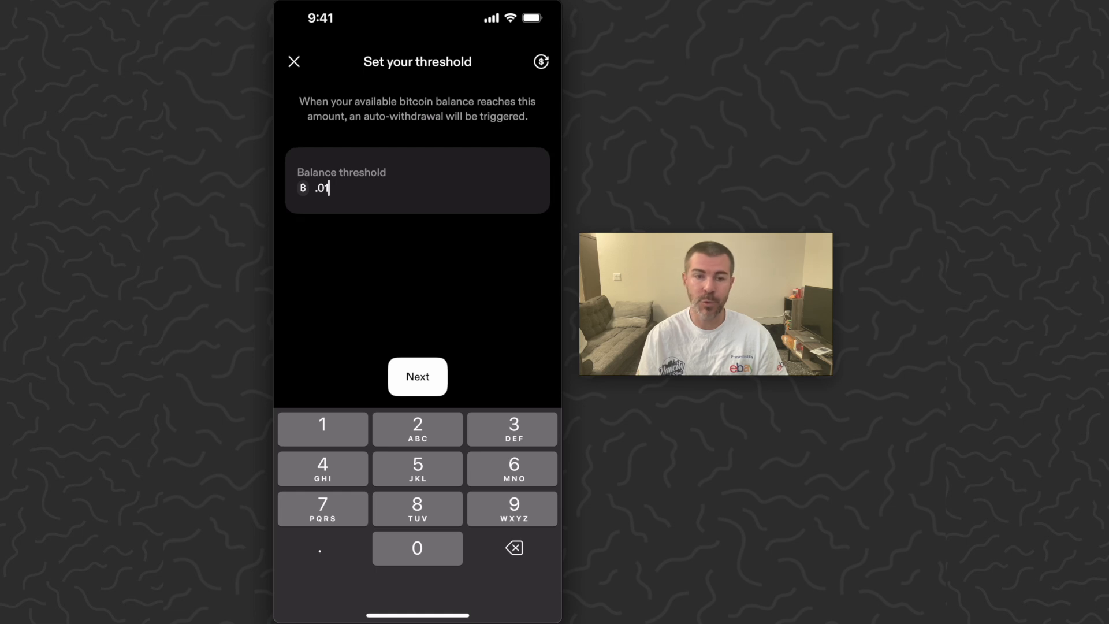
{"action": "left_click", "coordinate": [417, 375]}
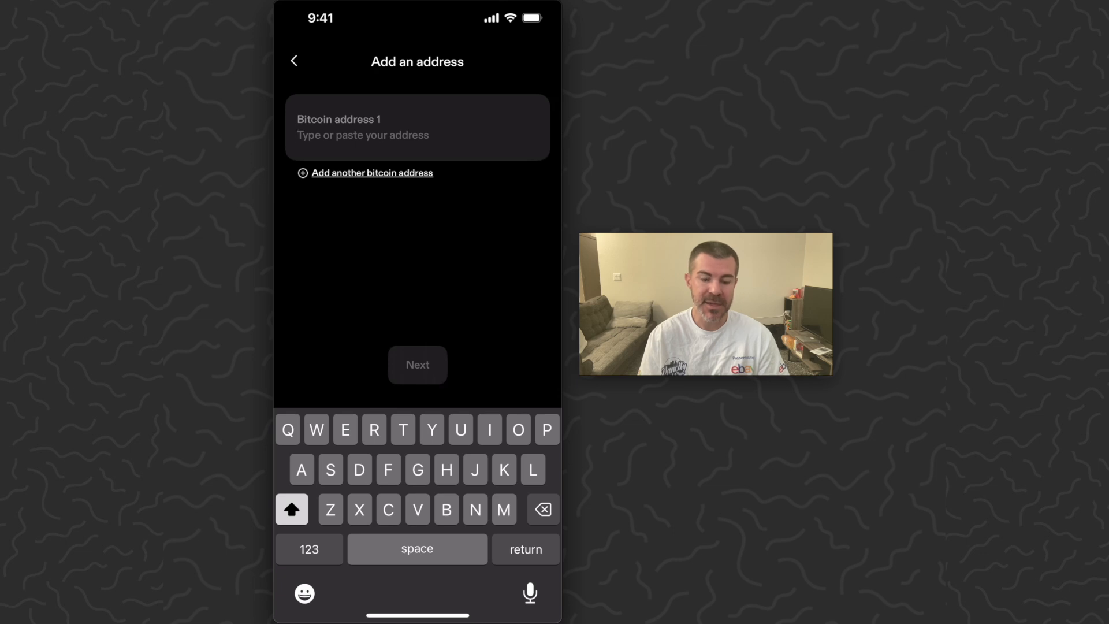
Continue with the pasted bitcoin address and confirm the auto-withdrawal review.
{"action": "left_click", "coordinate": [417, 364]}
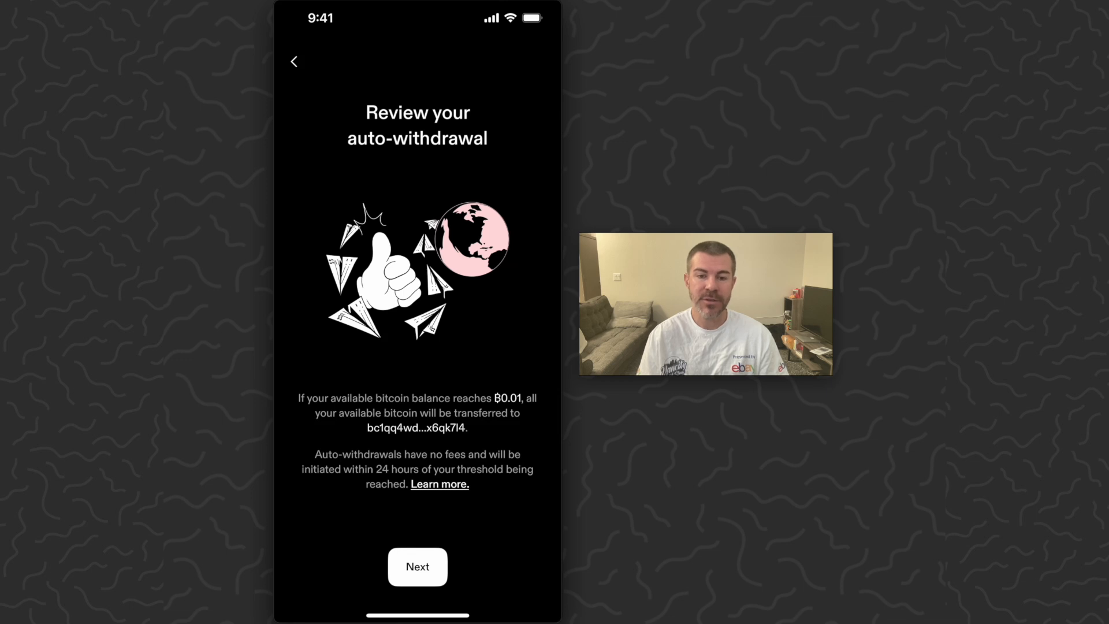
{"action": "left_click", "coordinate": [294, 62]}
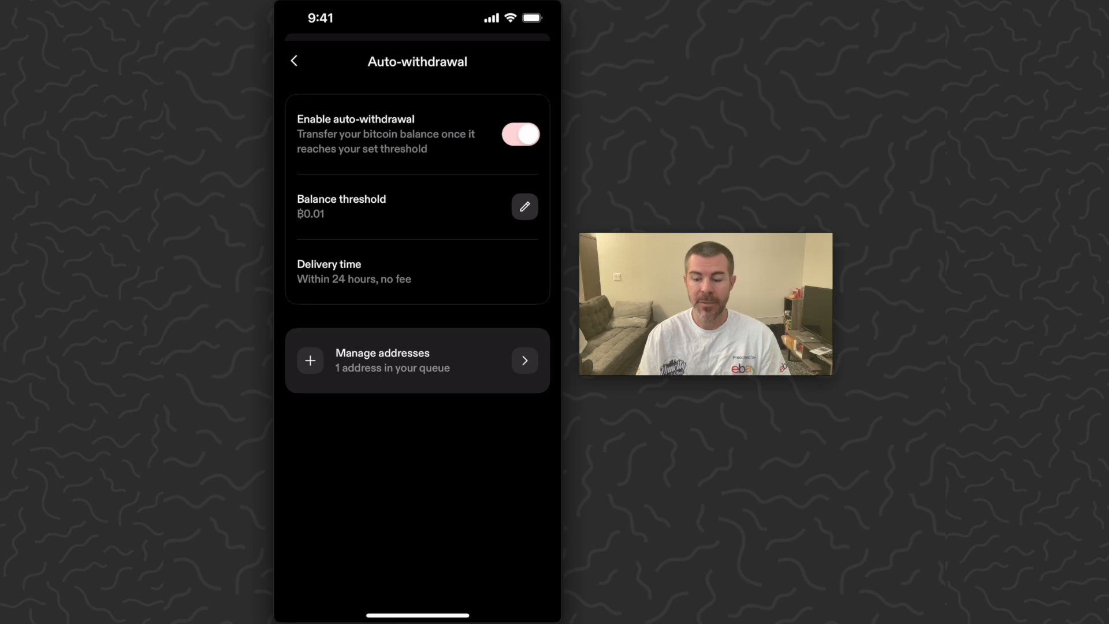
Turn off the auto-withdrawal toggle and go back to the Bitcoin page.
{"action": "left_click", "coordinate": [521, 135]}
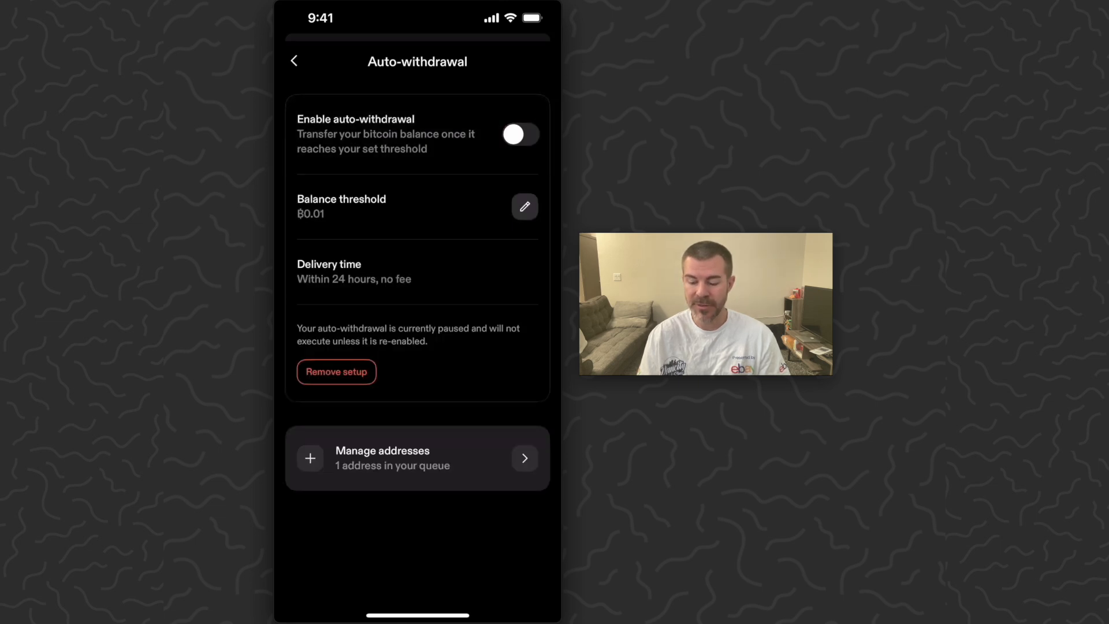
{"action": "left_click", "coordinate": [294, 61]}
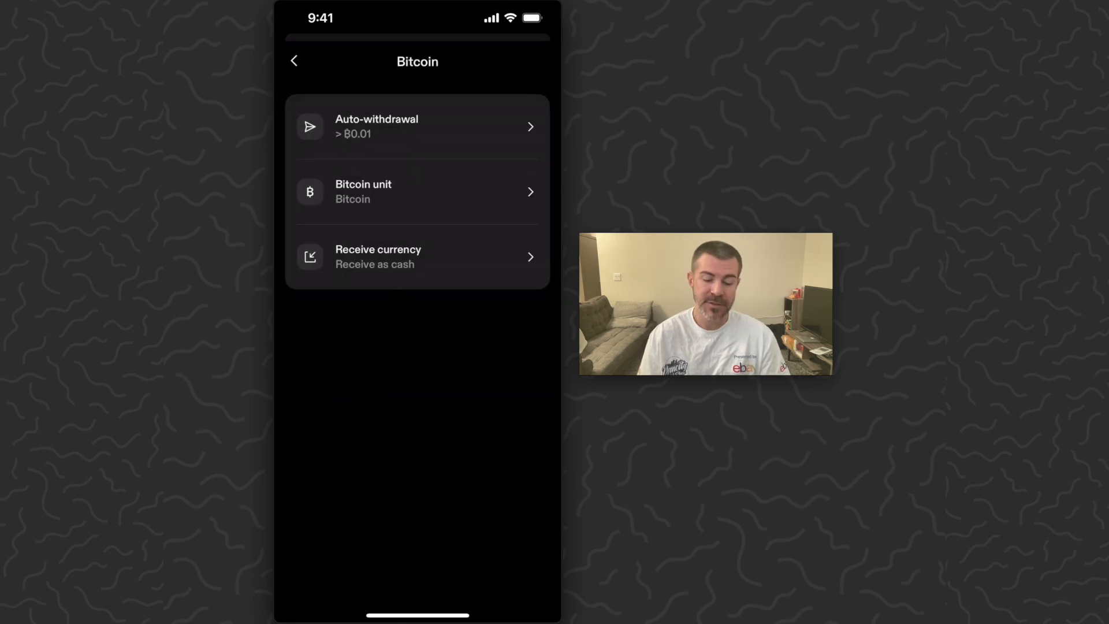